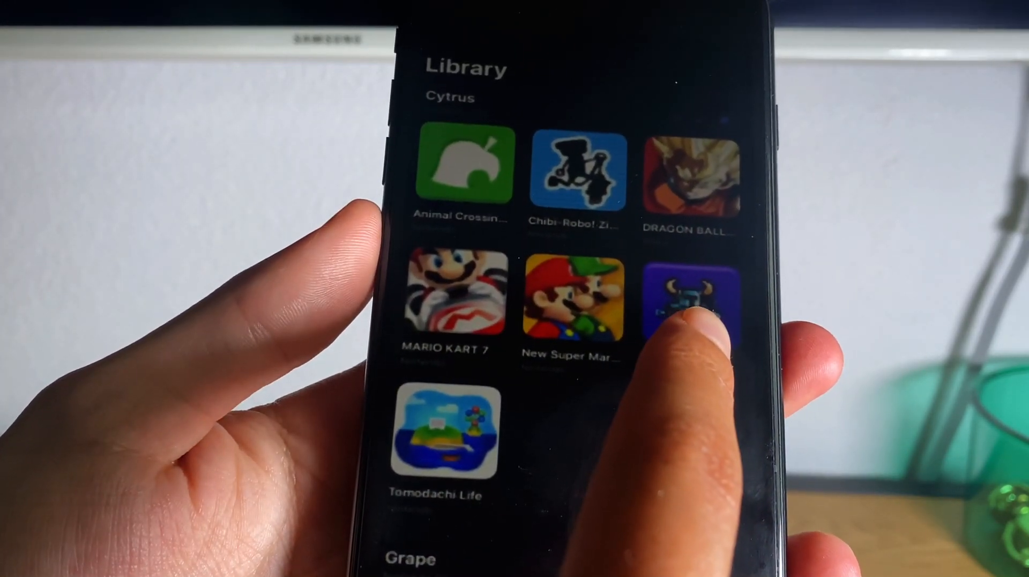
Reach the website prompt asking to allow the Folium configuration profile download.
click(689, 302)
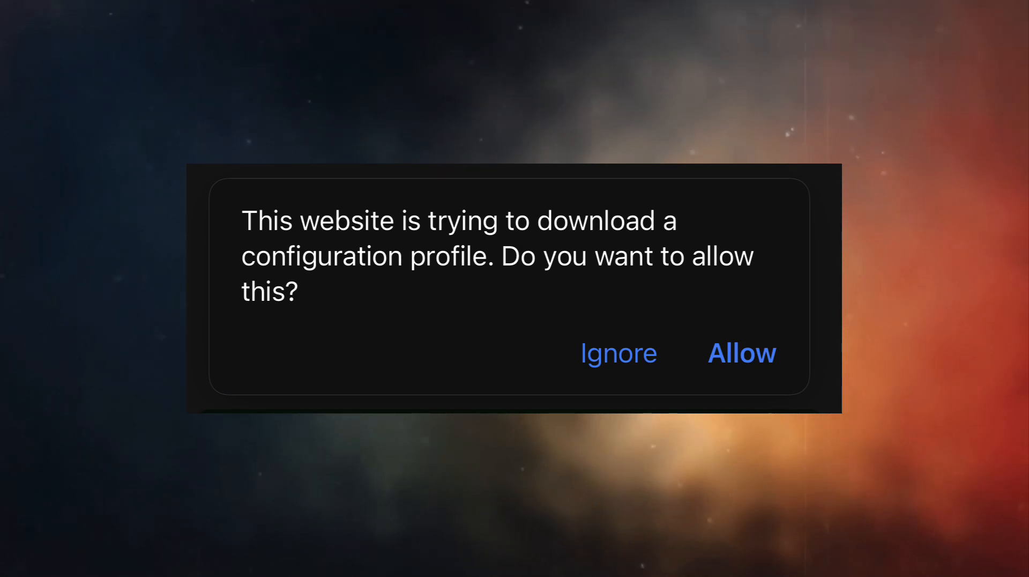
Allow the download and install the unsigned Folium v1.1.4 profile through Settings > Profile Downloaded.
click(741, 352)
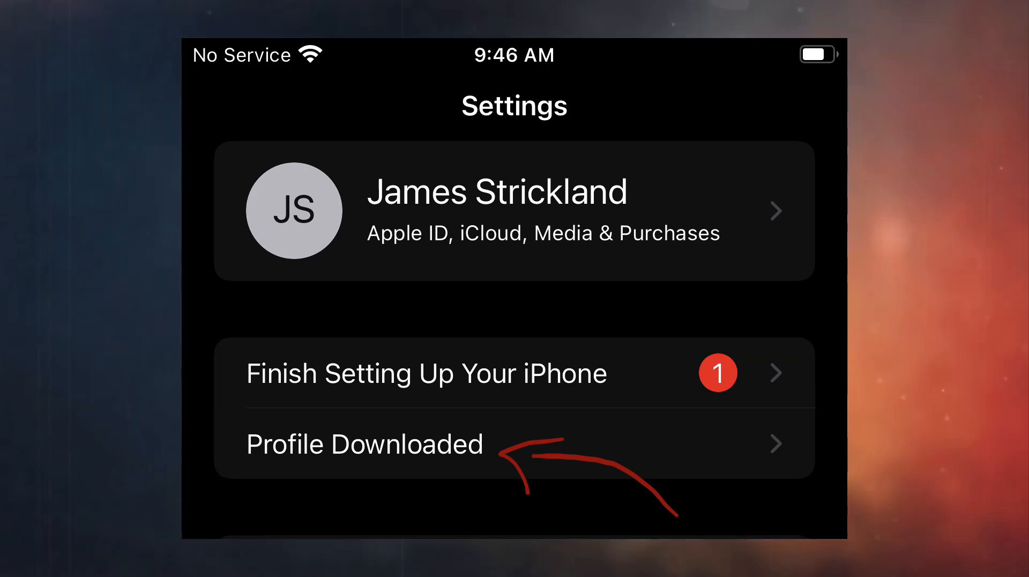
click(364, 444)
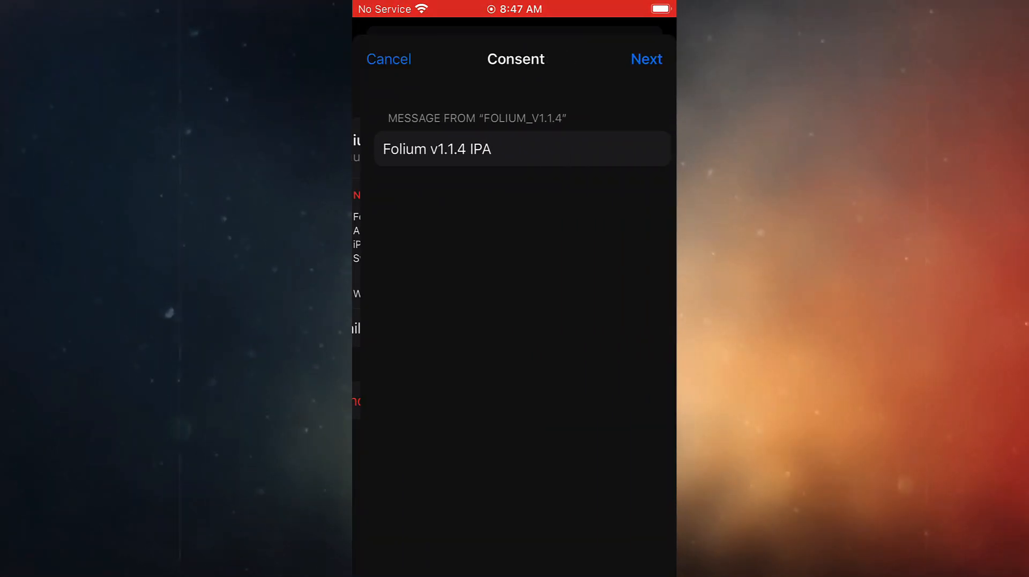
click(645, 59)
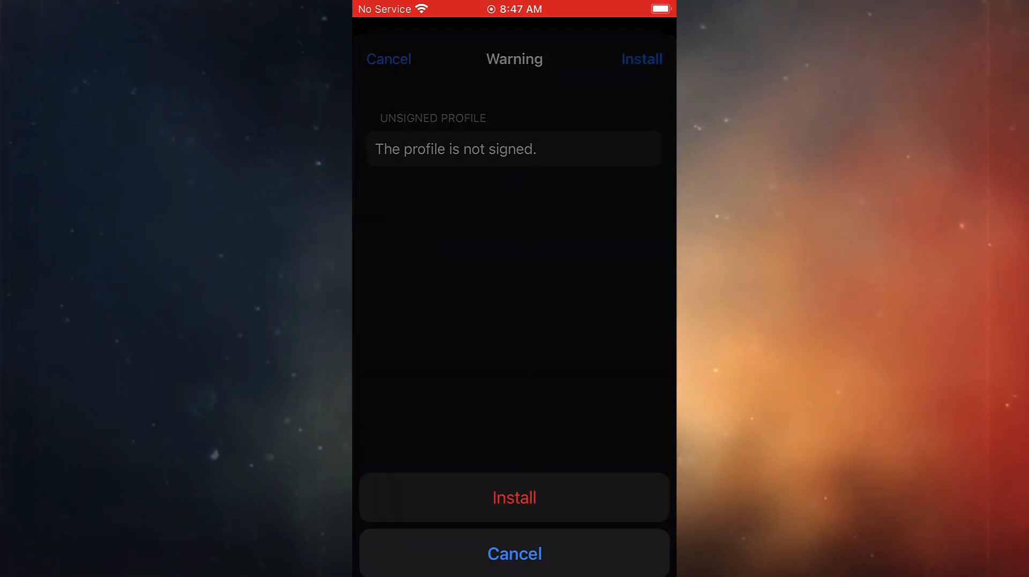
click(642, 58)
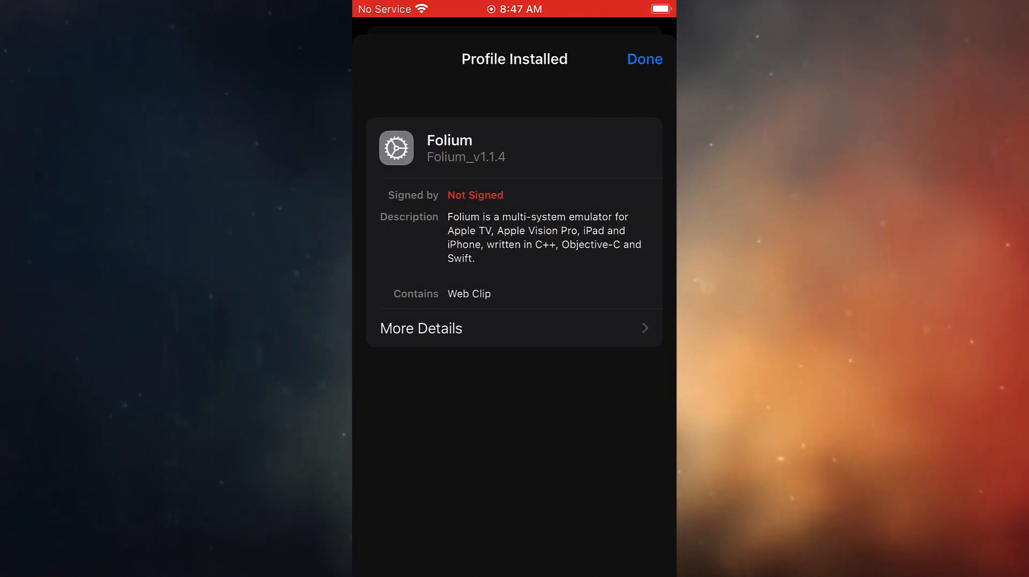
click(643, 59)
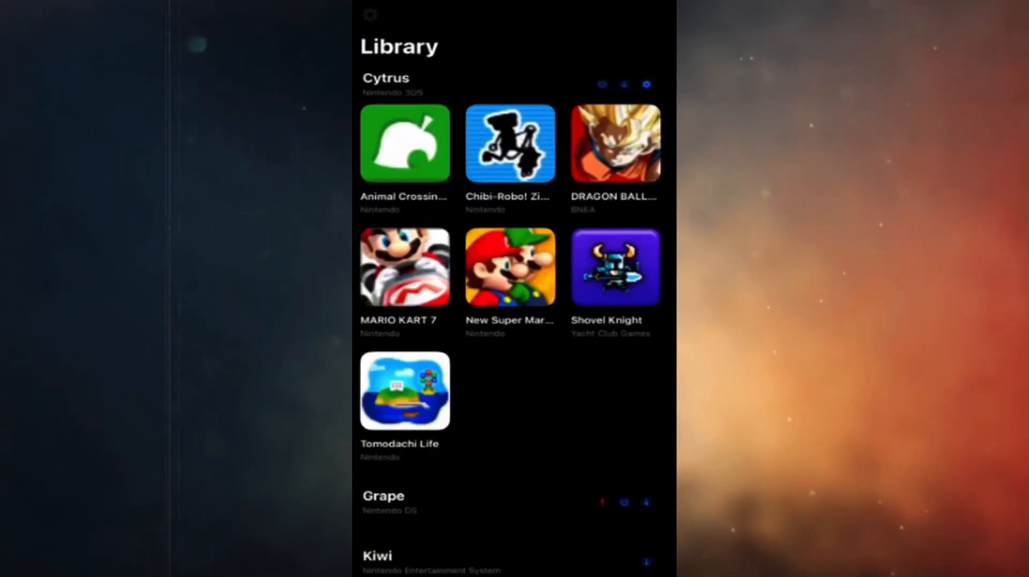
Launch Shovel Knight in Folium so its on-screen controls appear.
click(615, 265)
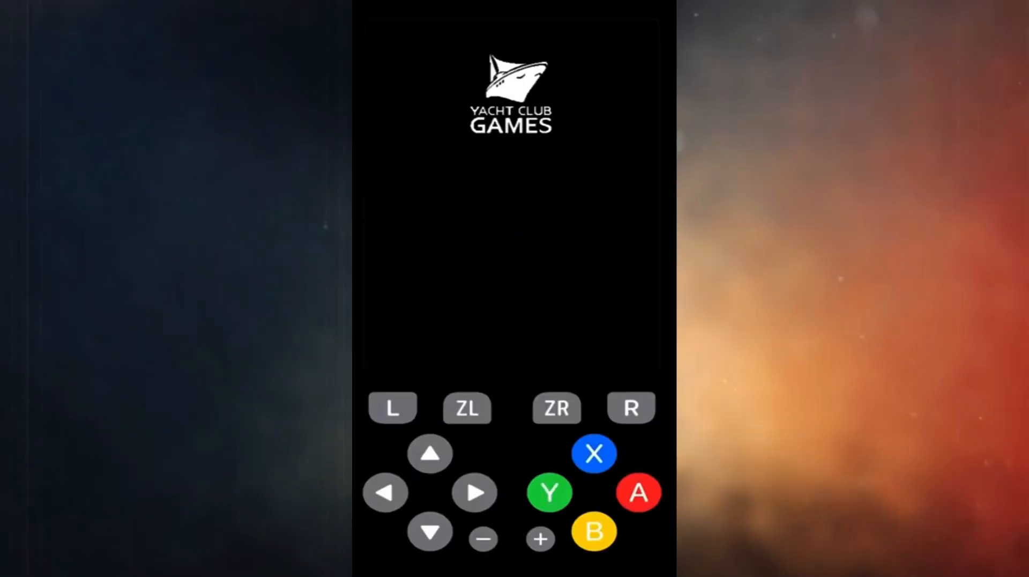